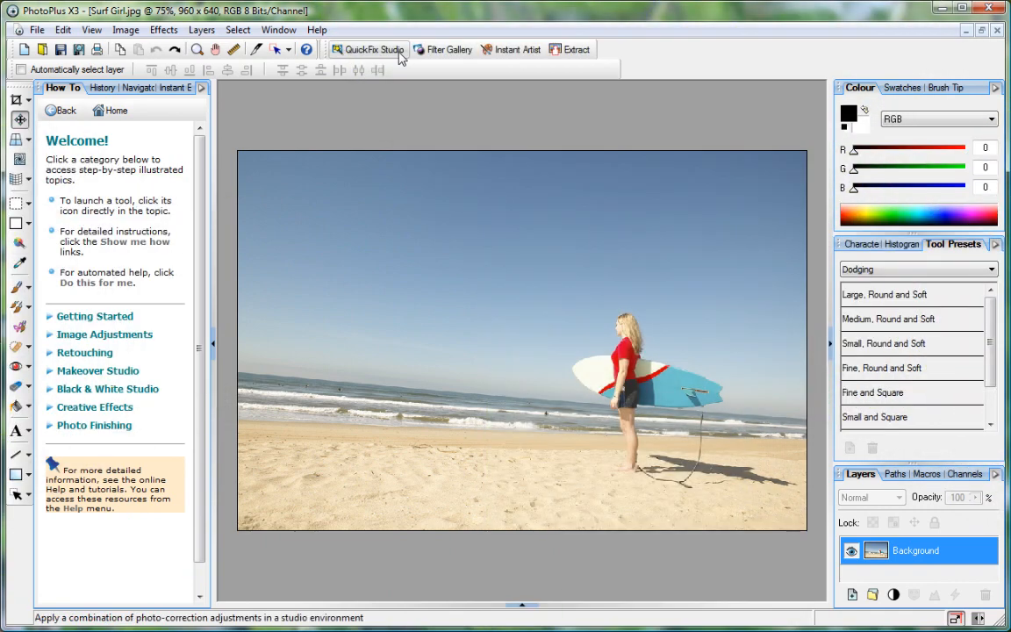
# Boost the surf photo's colour saturation to 32 in QuickFix Studio
pyautogui.click(368, 49)
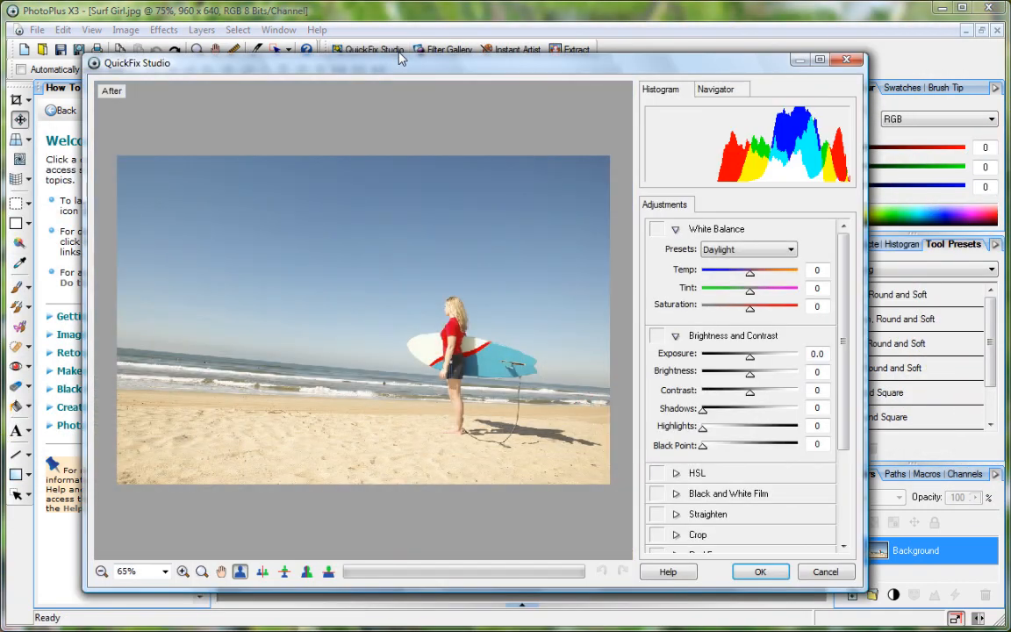
pyautogui.moveTo(772, 488)
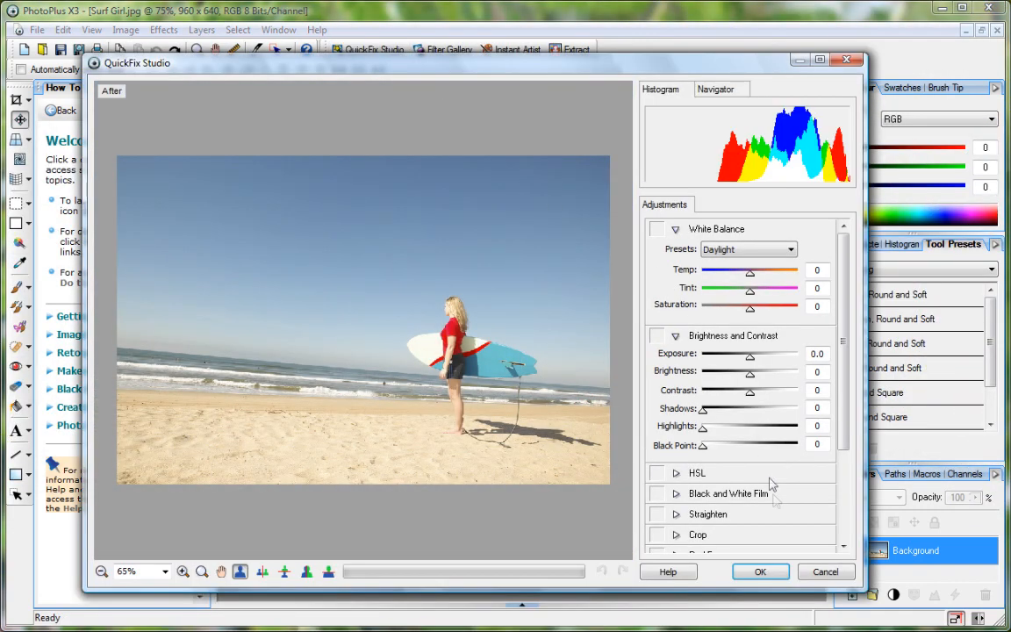
pyautogui.moveTo(765, 316)
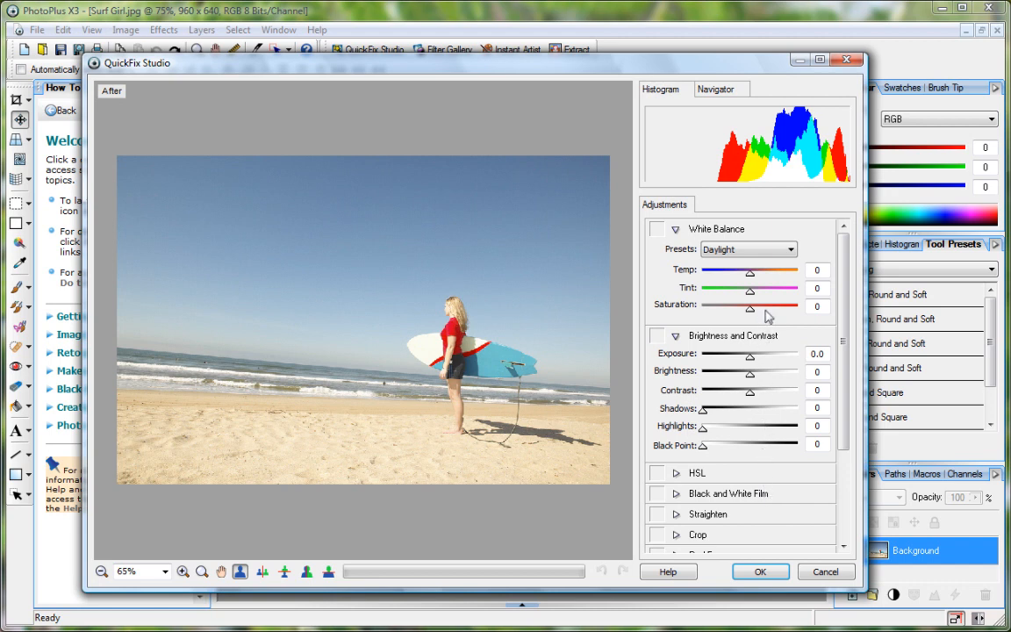
pyautogui.moveTo(749, 305); pyautogui.dragTo(765, 305)
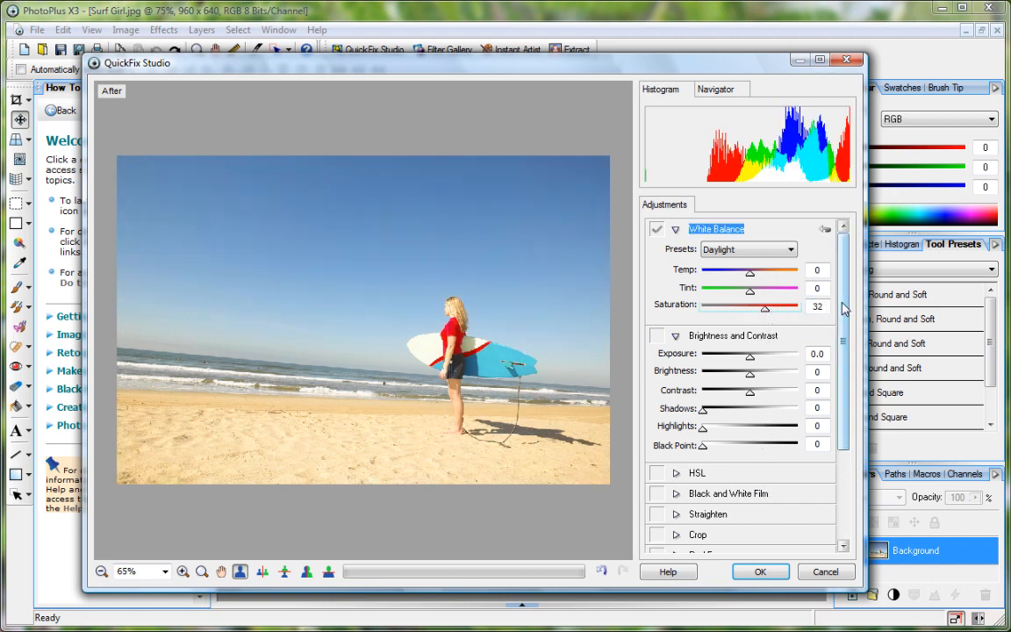
pyautogui.scroll(-3)
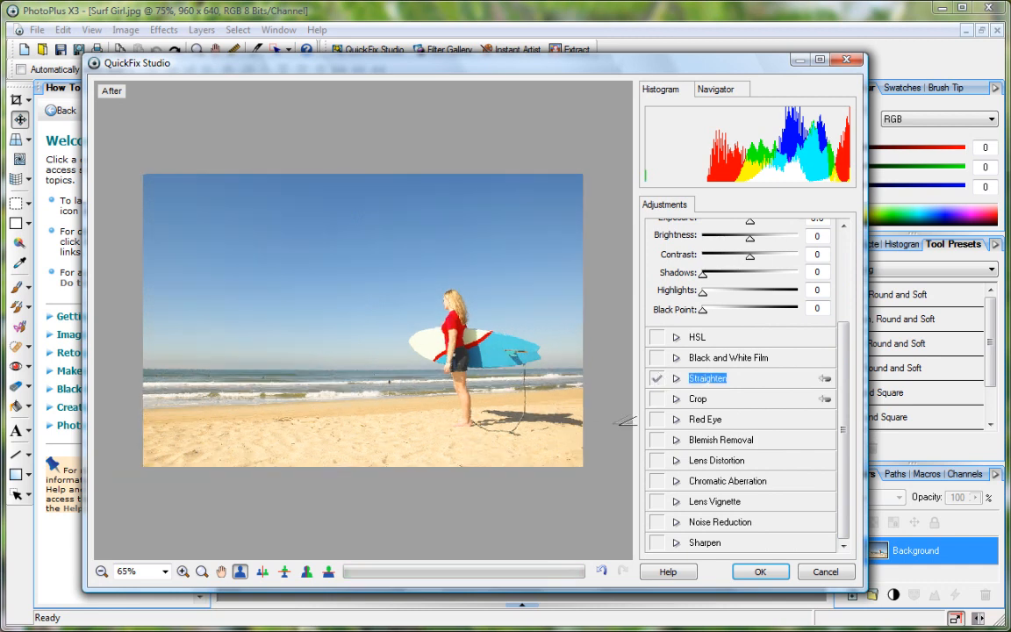
# Straighten the tilted horizon, crop to a 6 x 4 inch print size and apply
pyautogui.click(656, 398)
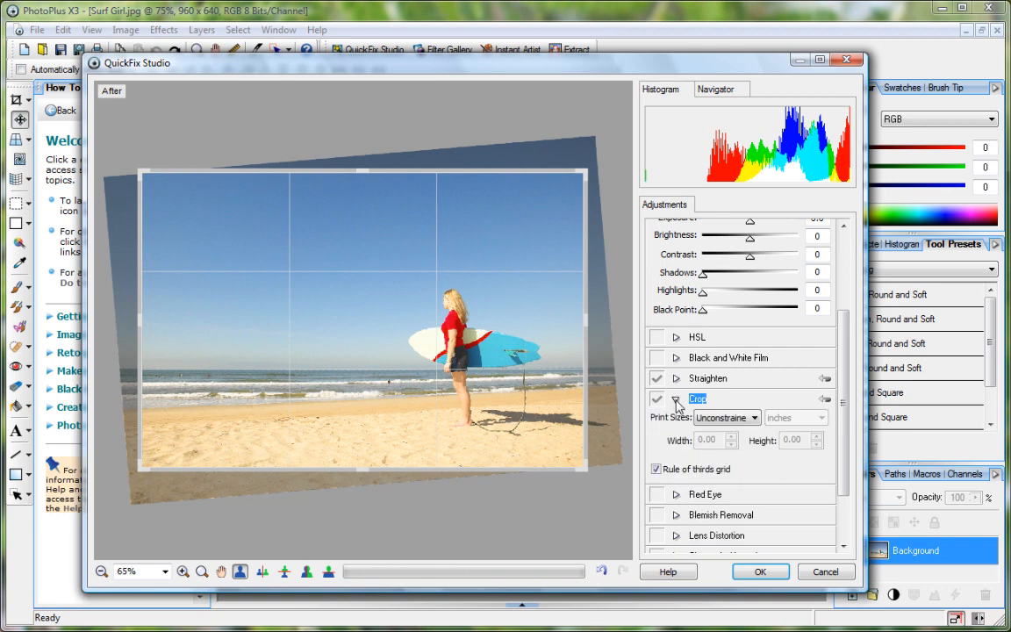
pyautogui.click(723, 418)
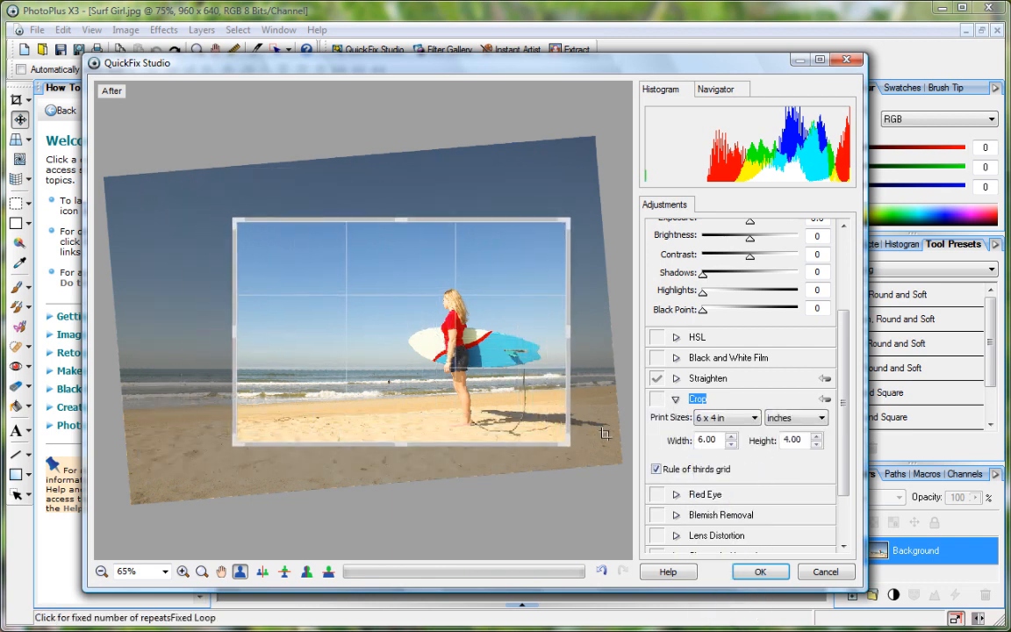
pyautogui.scroll(-3)
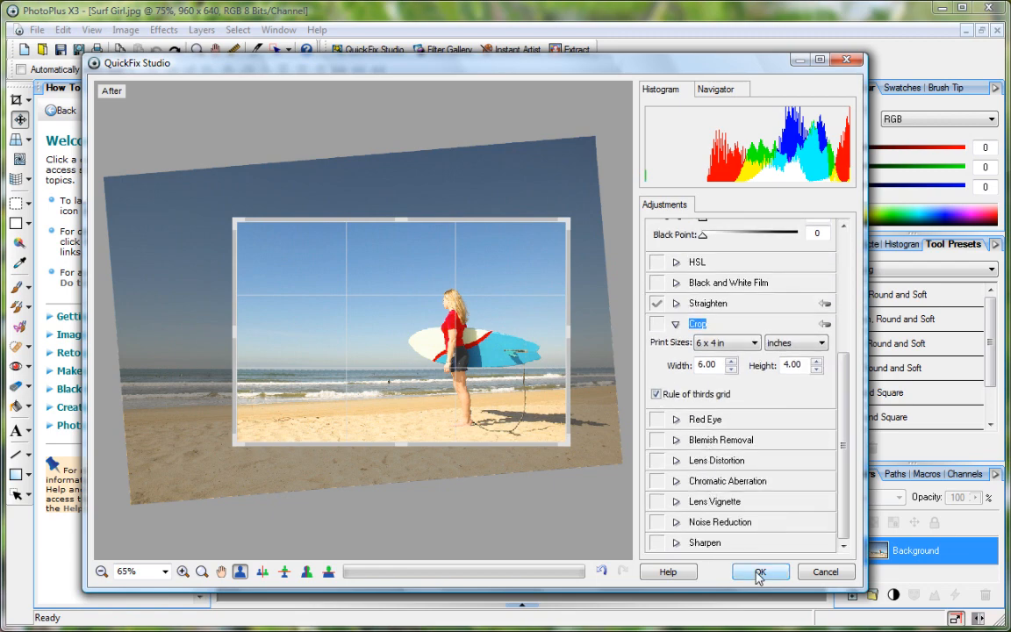
pyautogui.click(758, 572)
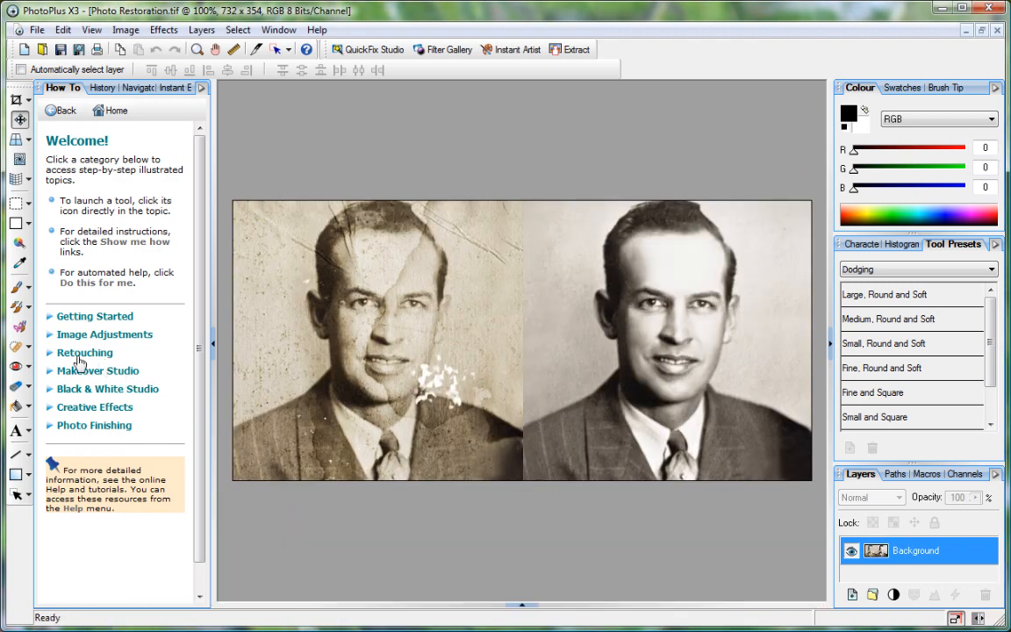
pyautogui.moveTo(46, 351)
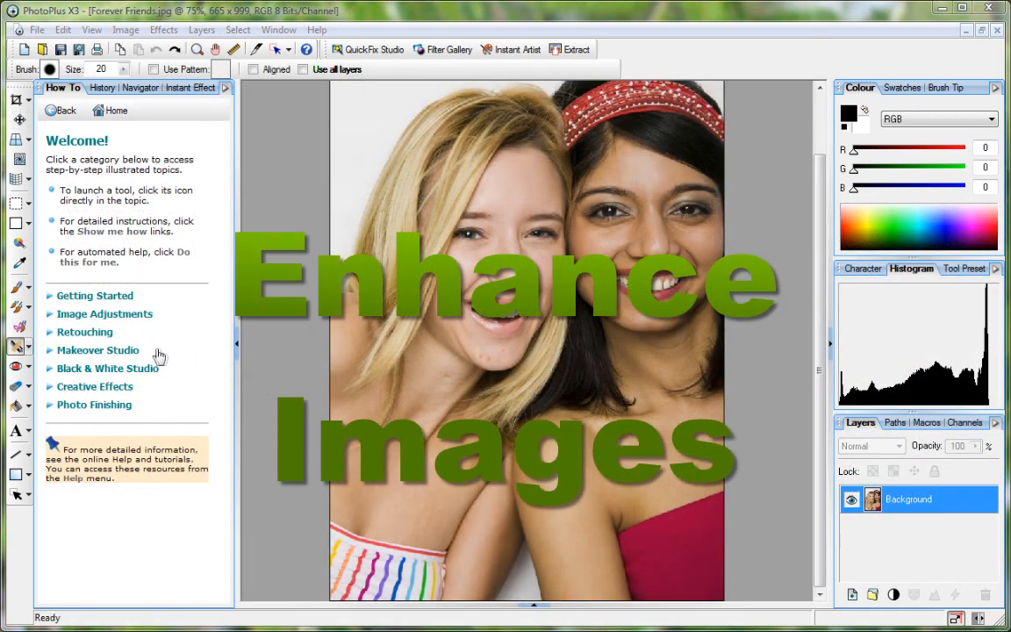
# Smooth the blonde woman's skin using the Makeover Studio scratch remover
pyautogui.click(98, 351)
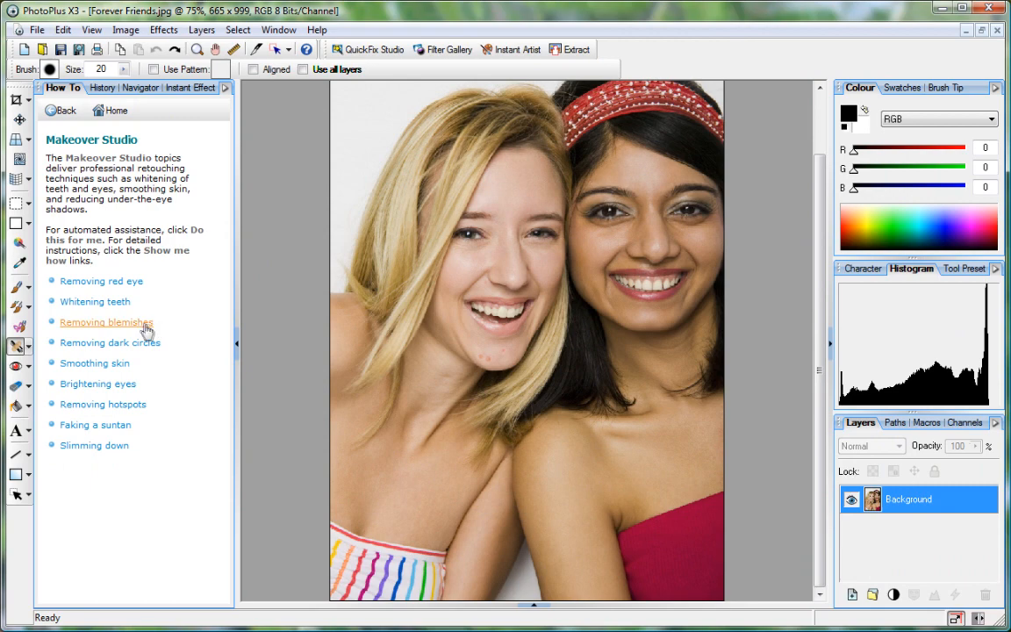
pyautogui.click(105, 323)
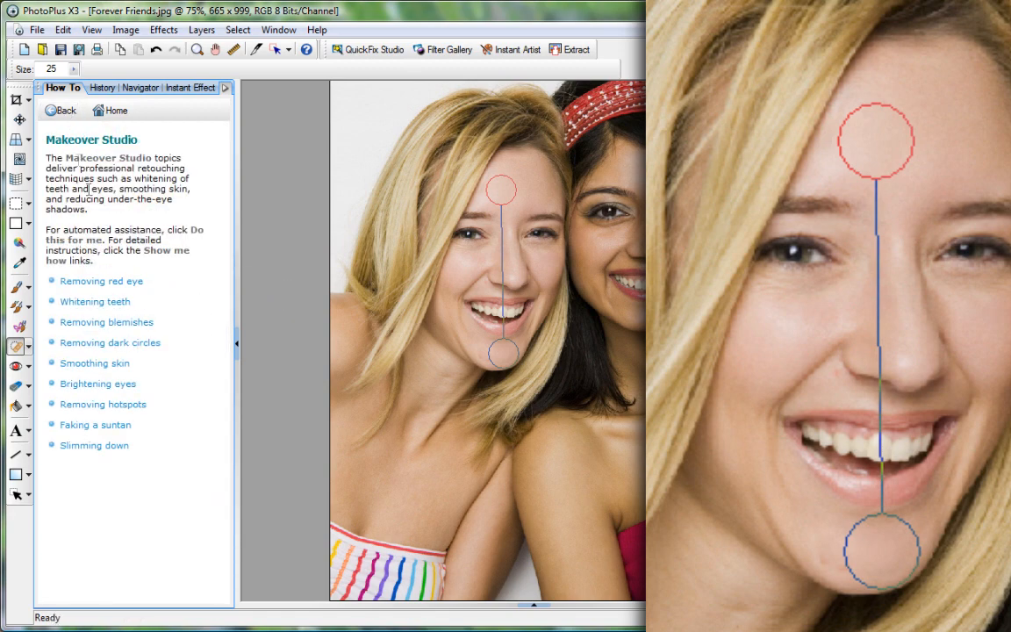
pyautogui.click(95, 362)
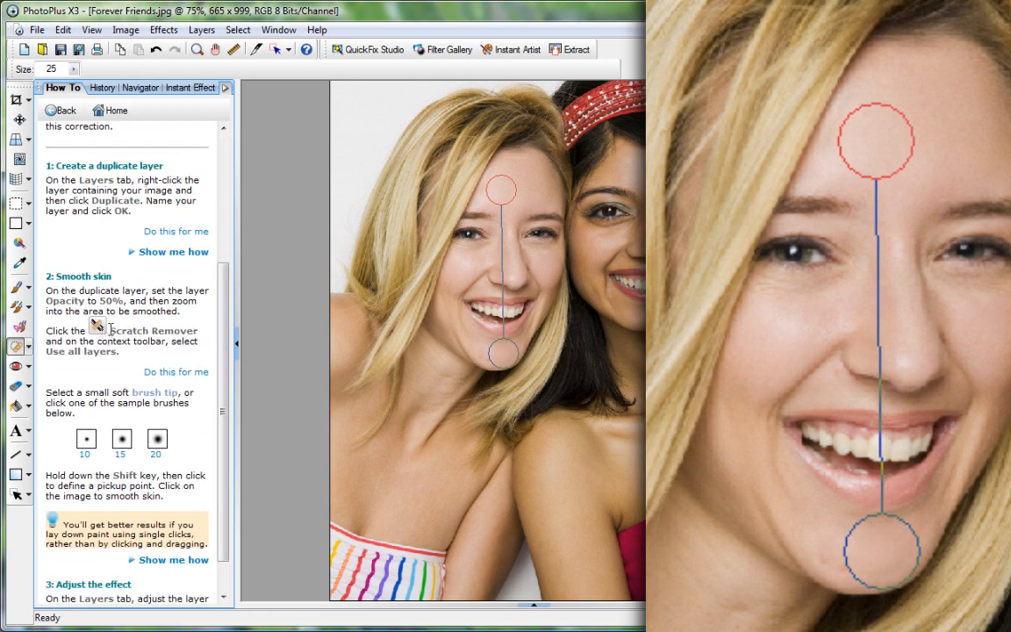
pyautogui.click(20, 348)
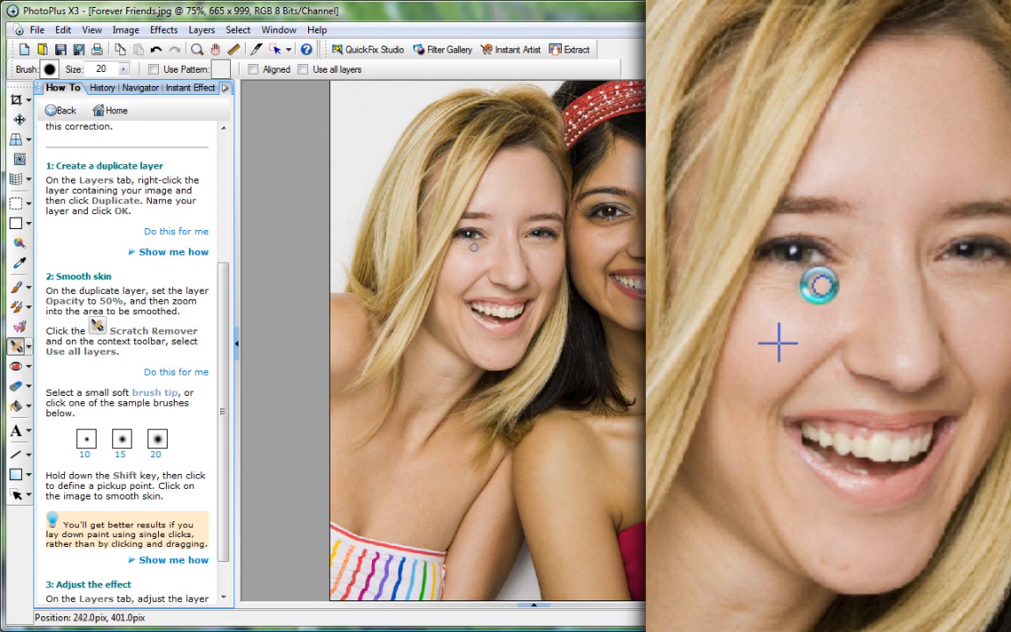
pyautogui.moveTo(805, 407)
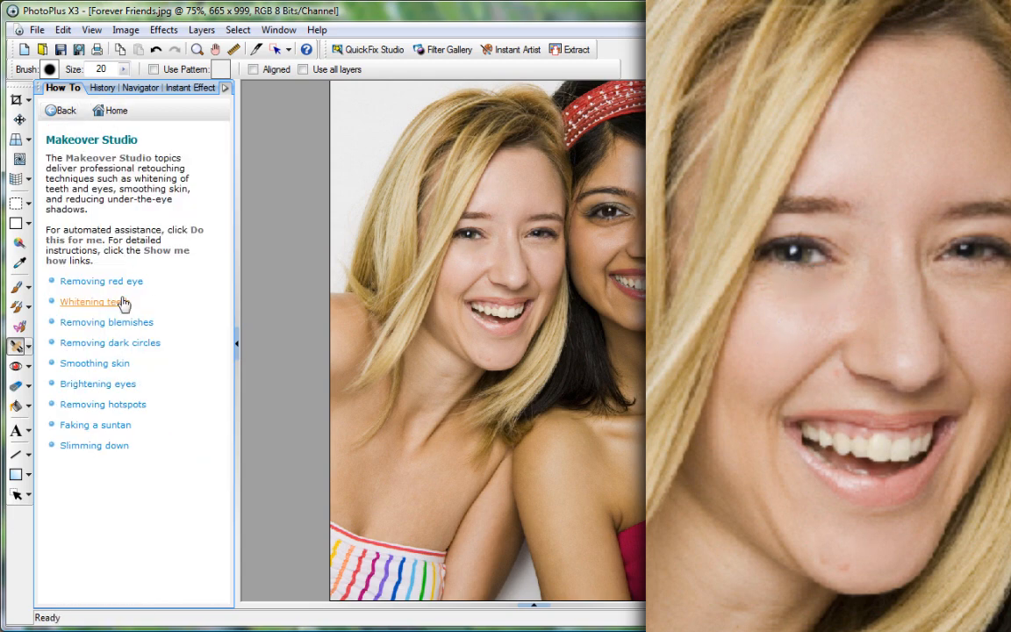
# Whiten her teeth with the dodge tool and add a Gradient Map adjustment layer
pyautogui.click(89, 302)
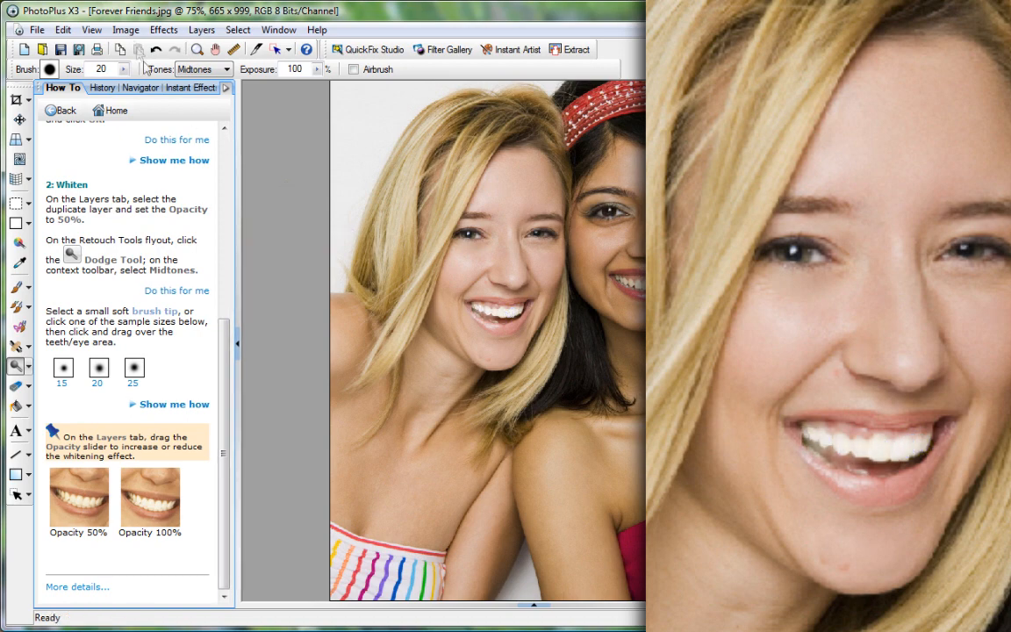
pyautogui.click(127, 28)
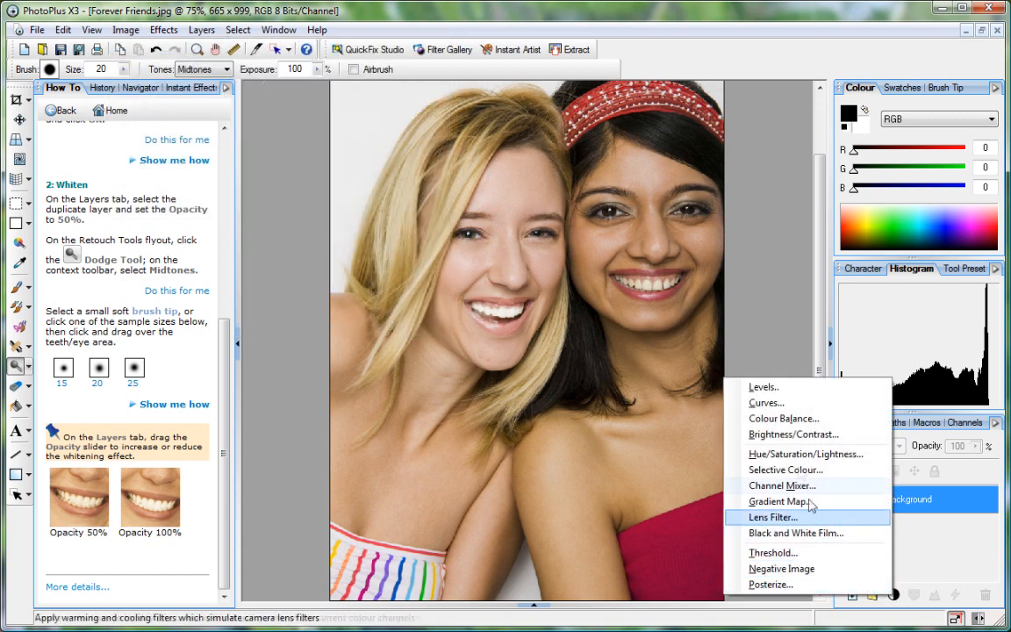
pyautogui.moveTo(780, 502)
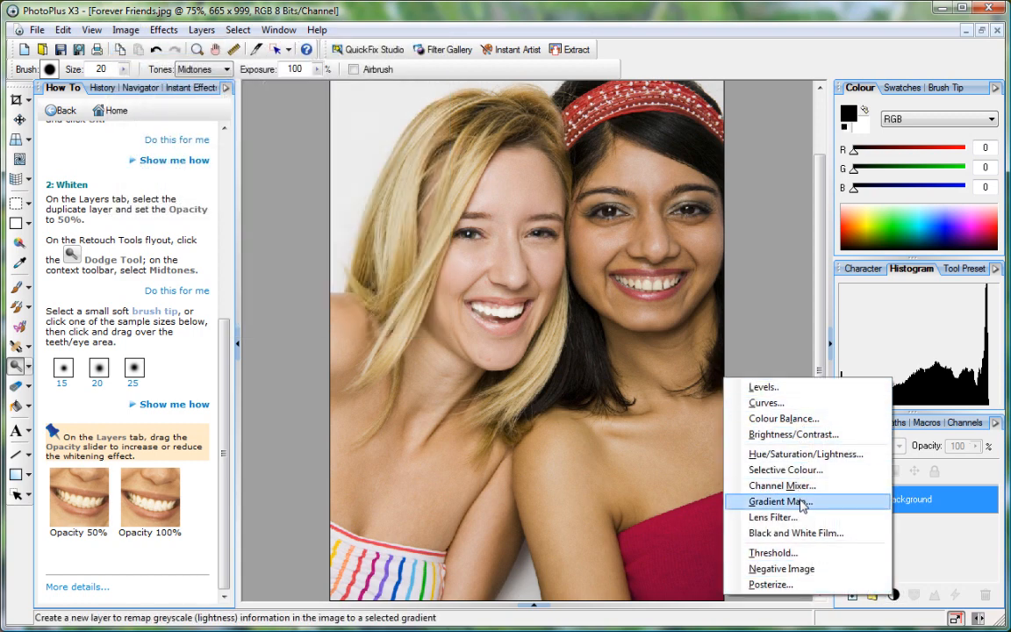
pyautogui.click(776, 502)
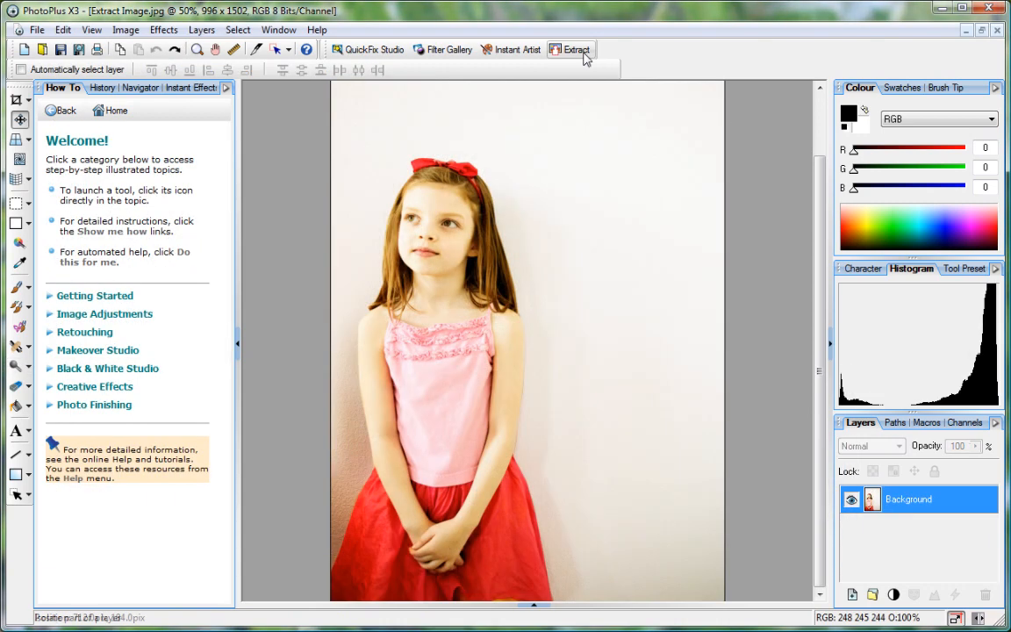
# Start cutout extraction on the photo of the girl in the red skirt
pyautogui.click(575, 49)
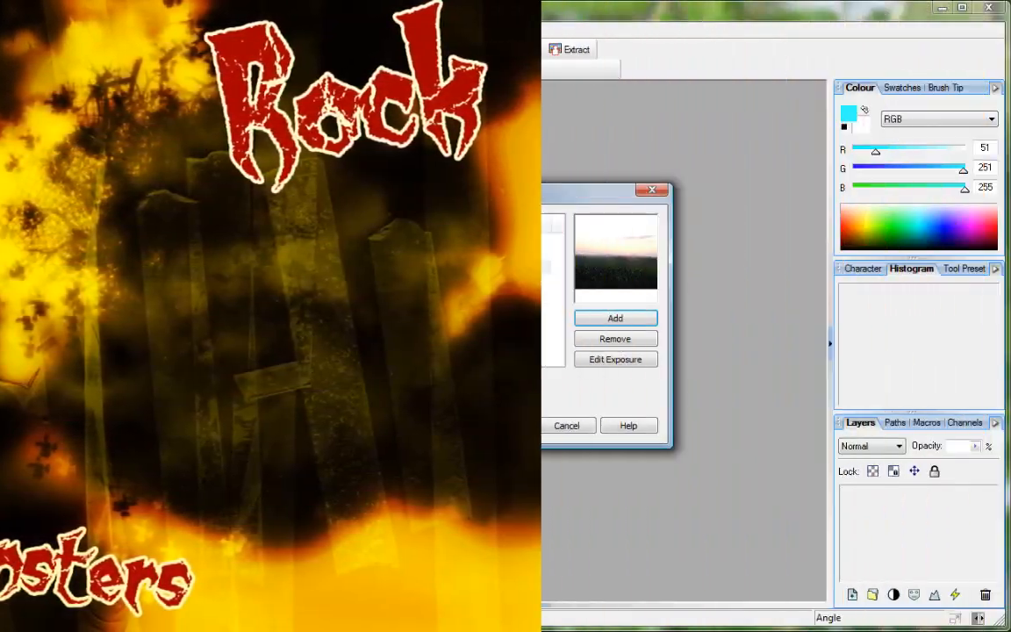
# Add the three sunset JPGs to HDR Merge and accept the merged image
pyautogui.click(614, 317)
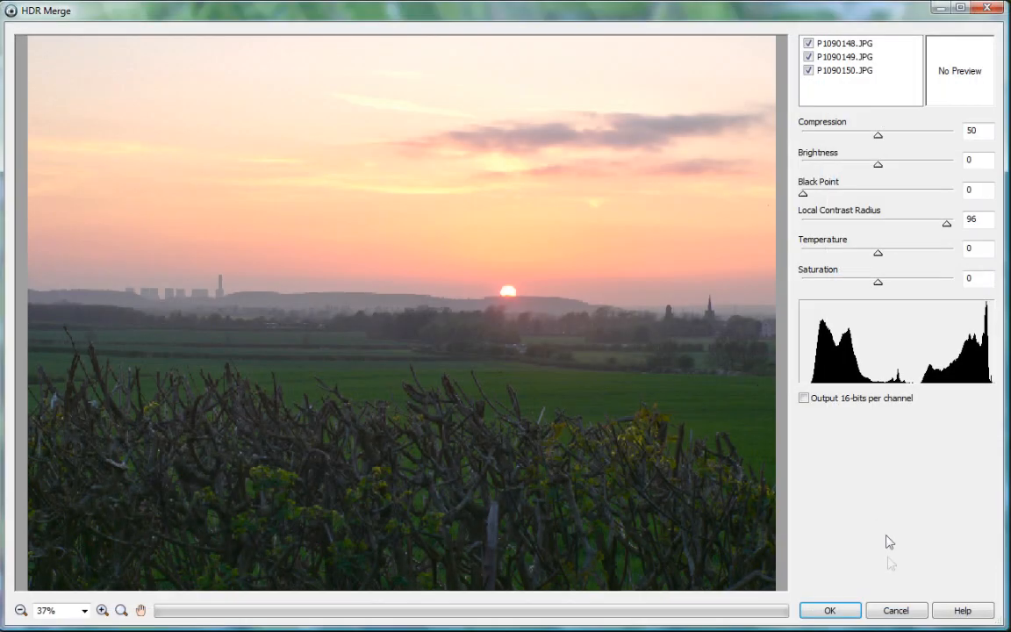
pyautogui.click(828, 610)
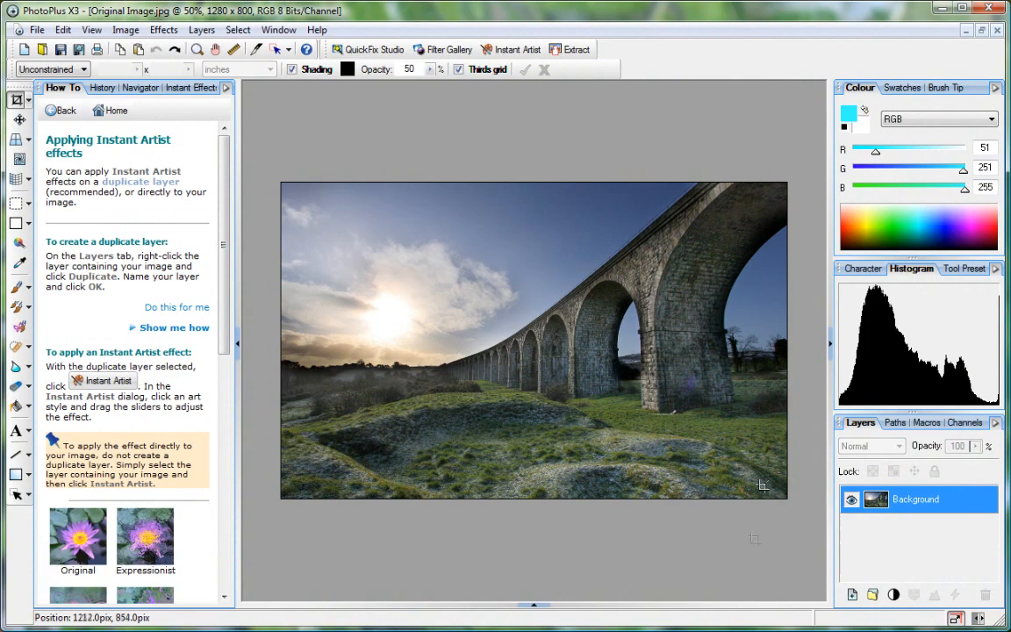
# Apply an Instant Artist painting style to the viaduct photo
pyautogui.click(508, 49)
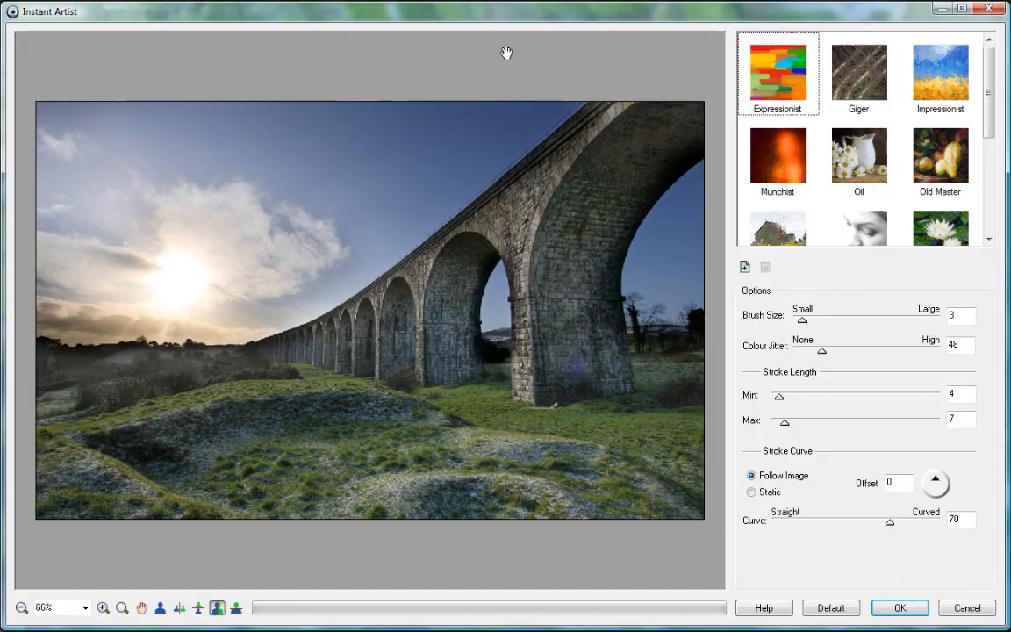
pyautogui.click(899, 607)
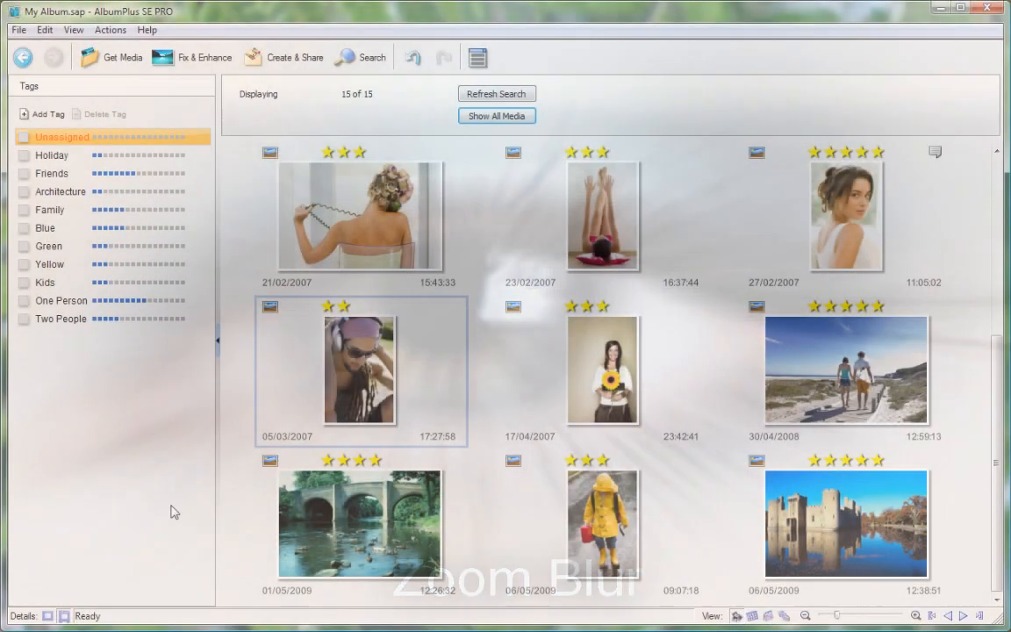
# Create a new album tag named Weddings
pyautogui.click(47, 114)
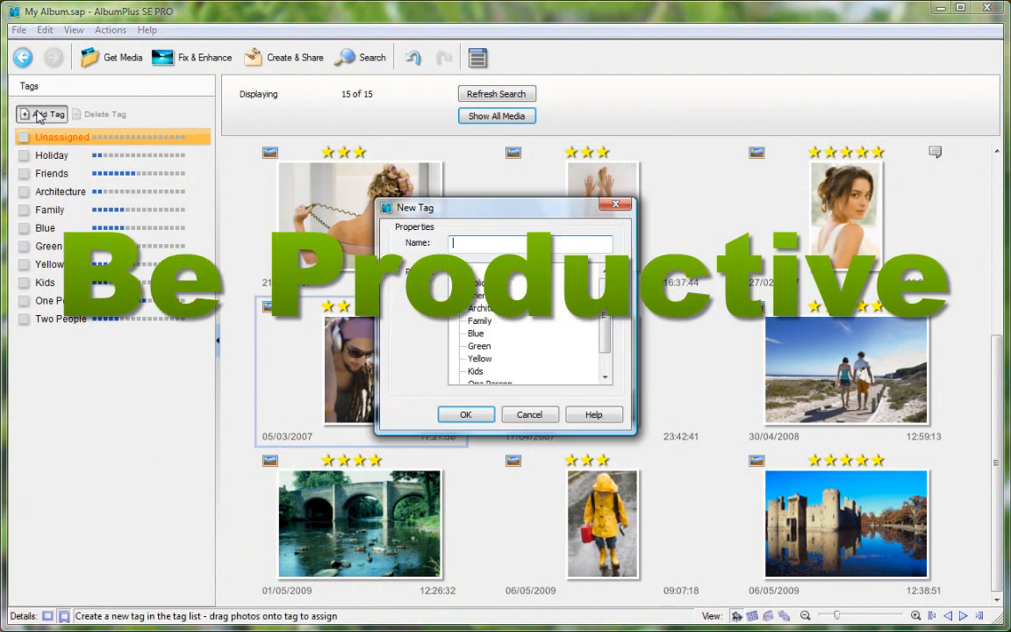
pyautogui.write('Weddings')
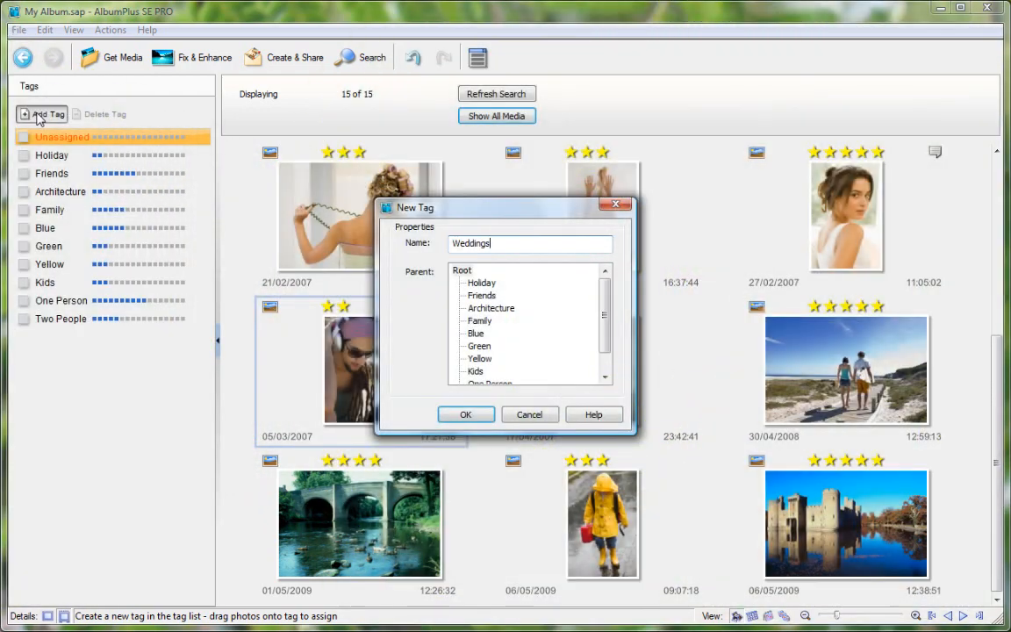
pyautogui.click(467, 414)
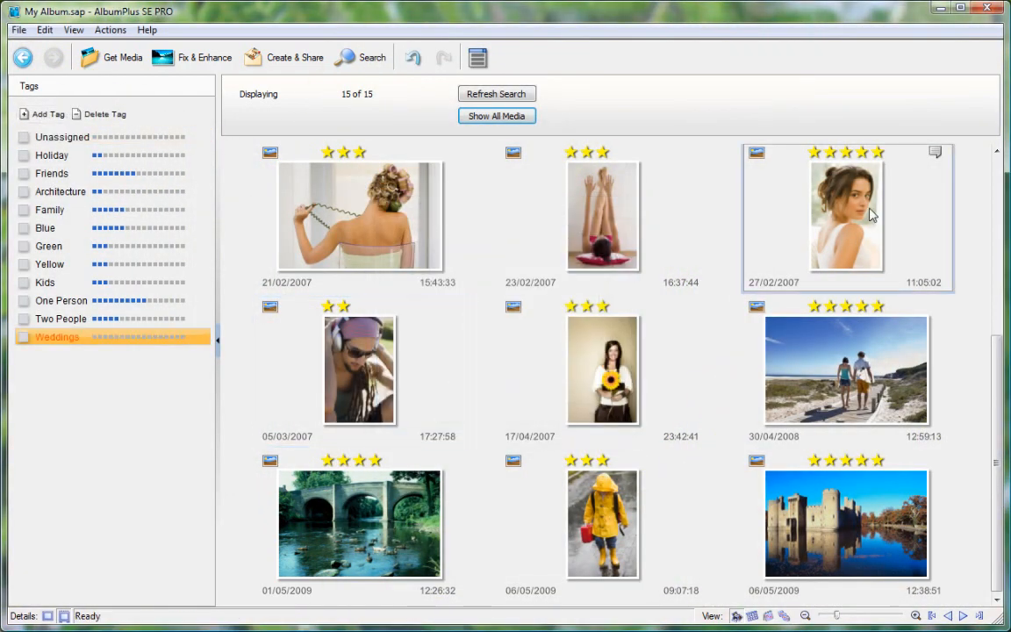
pyautogui.rightClick(846, 210)
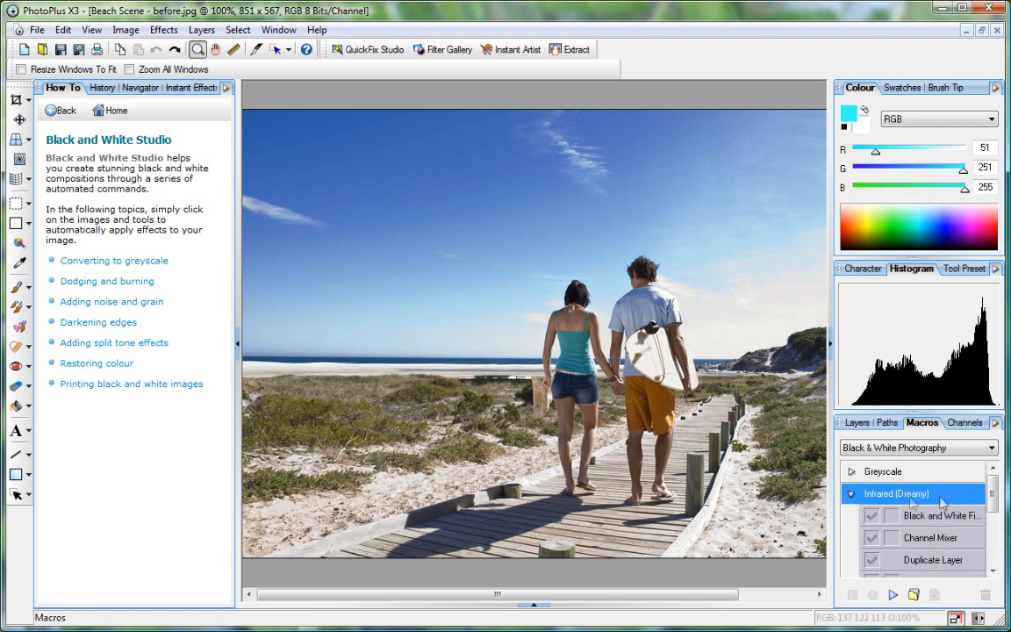
# Run the Infrared (Dreamy) black and white macro on the beach photo
pyautogui.scroll(-3)
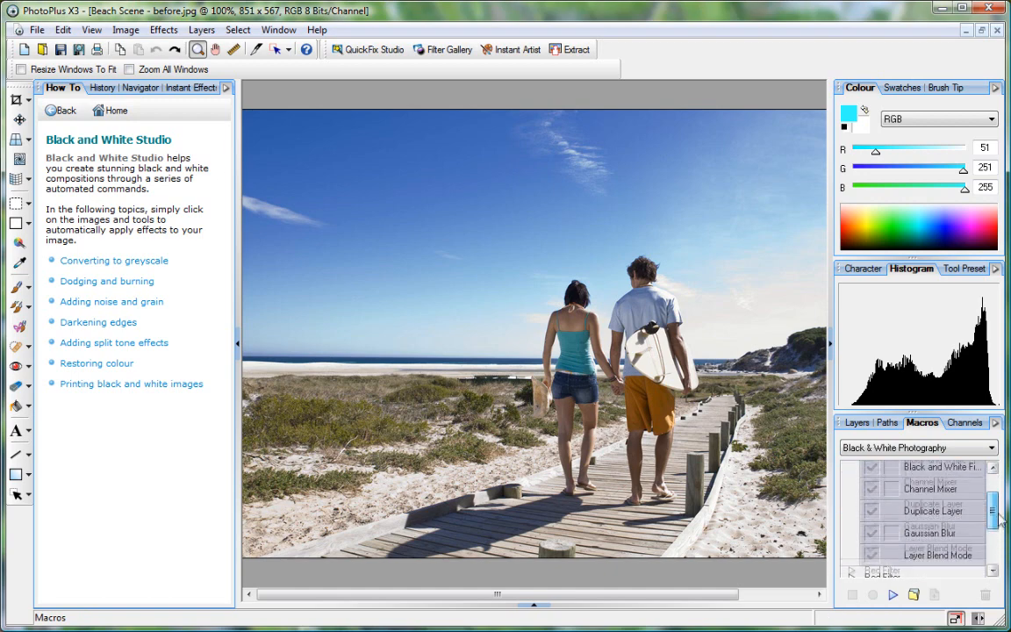
pyautogui.click(892, 595)
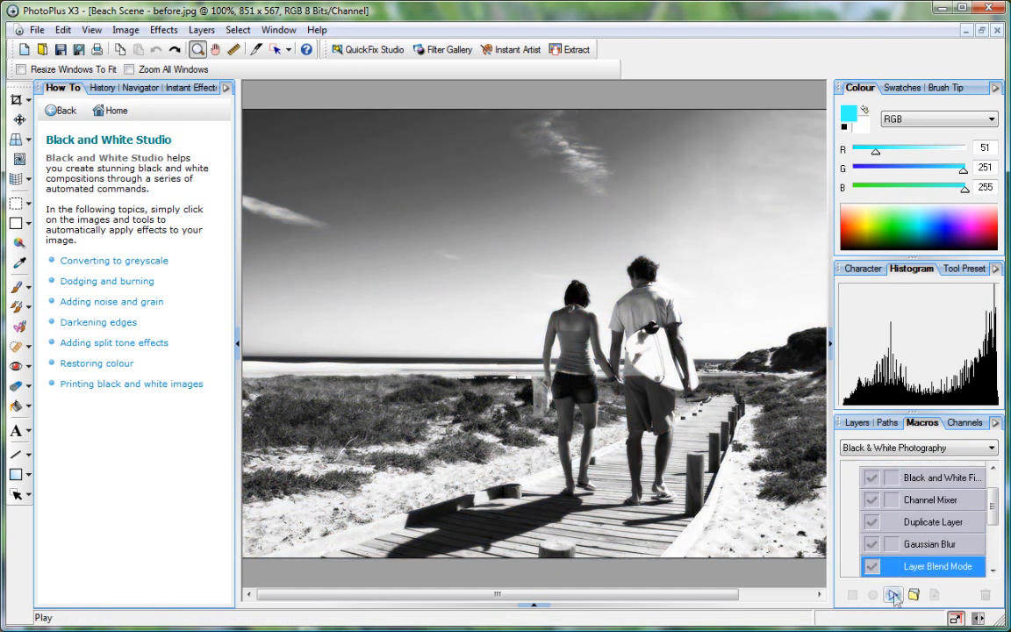
pyautogui.click(116, 109)
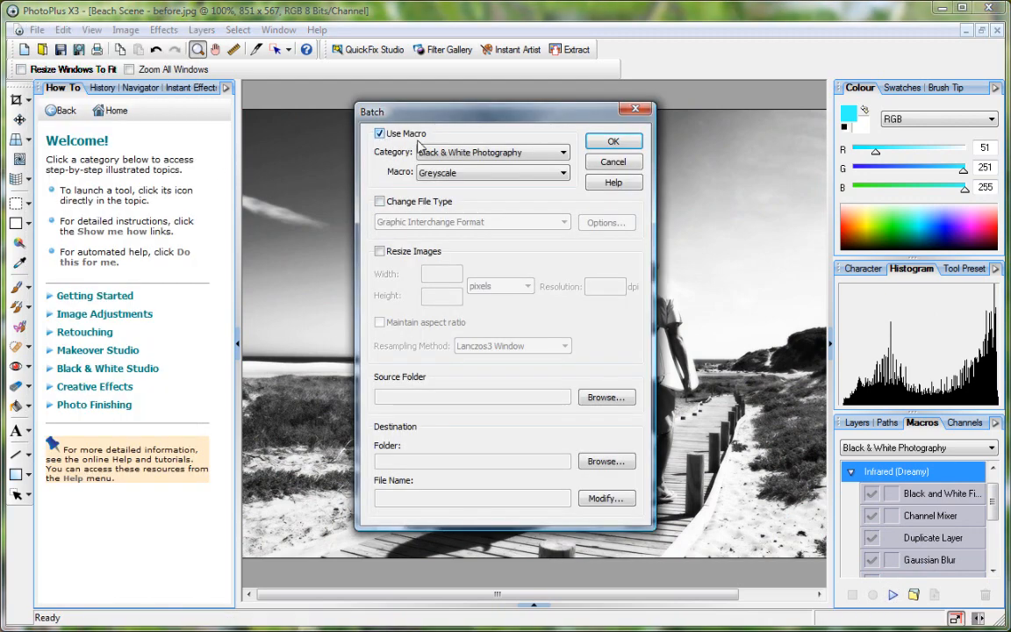
# Batch with Photography's Quick Brightness + Contrast macro, resizing to 640 x 480 keeping aspect ratio
pyautogui.click(561, 171)
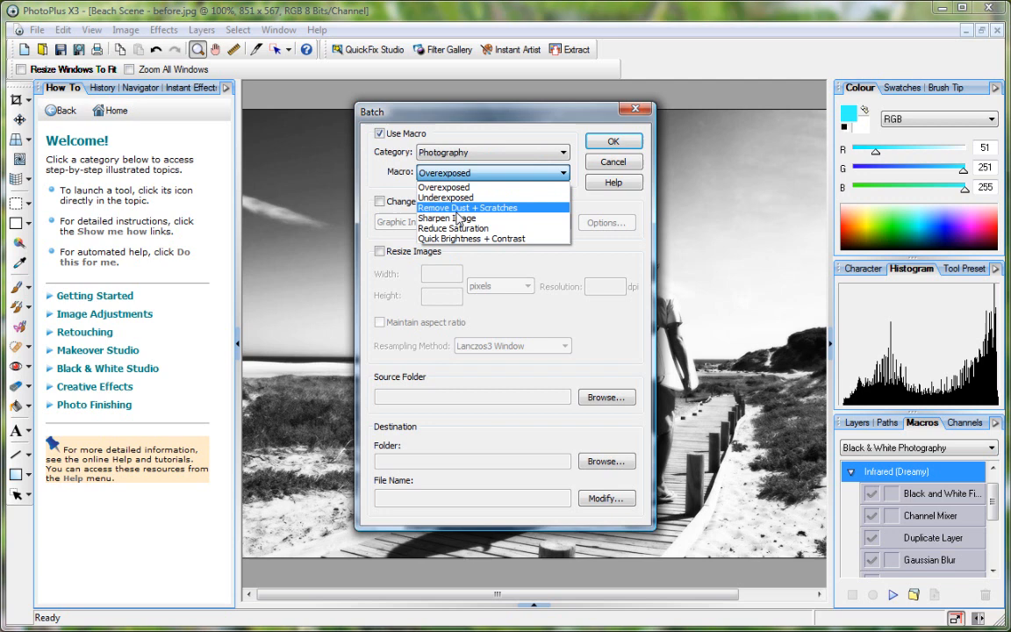
pyautogui.click(470, 238)
pyautogui.write('4')
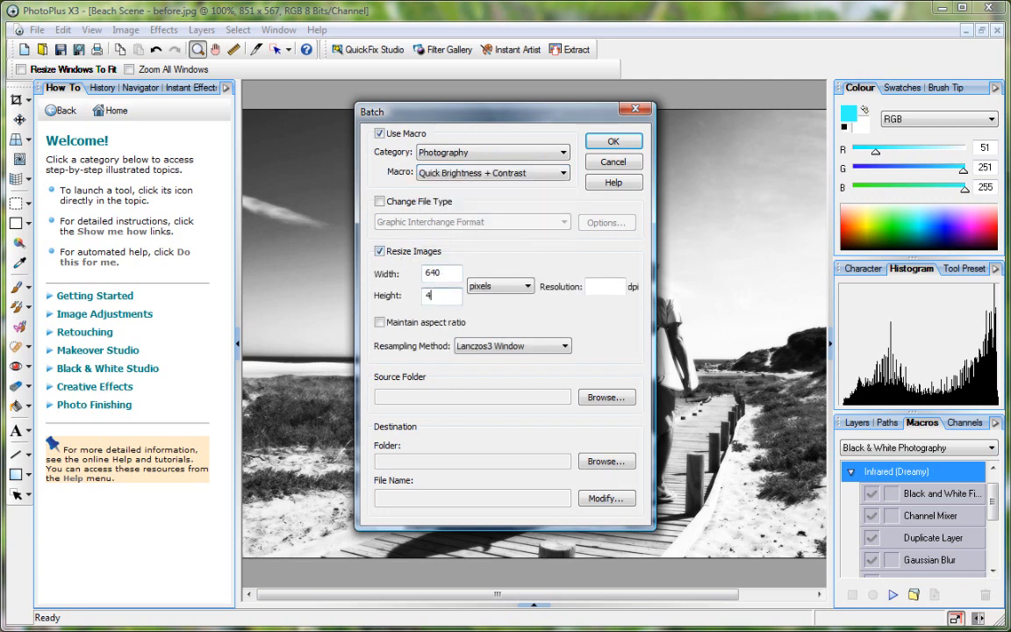
pyautogui.click(379, 322)
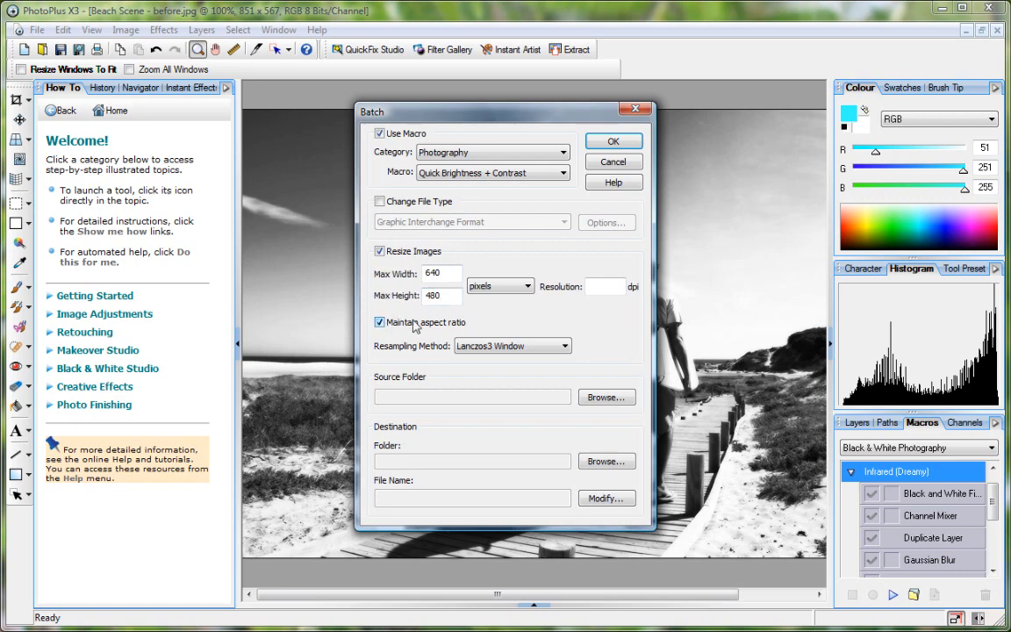
pyautogui.moveTo(607, 397)
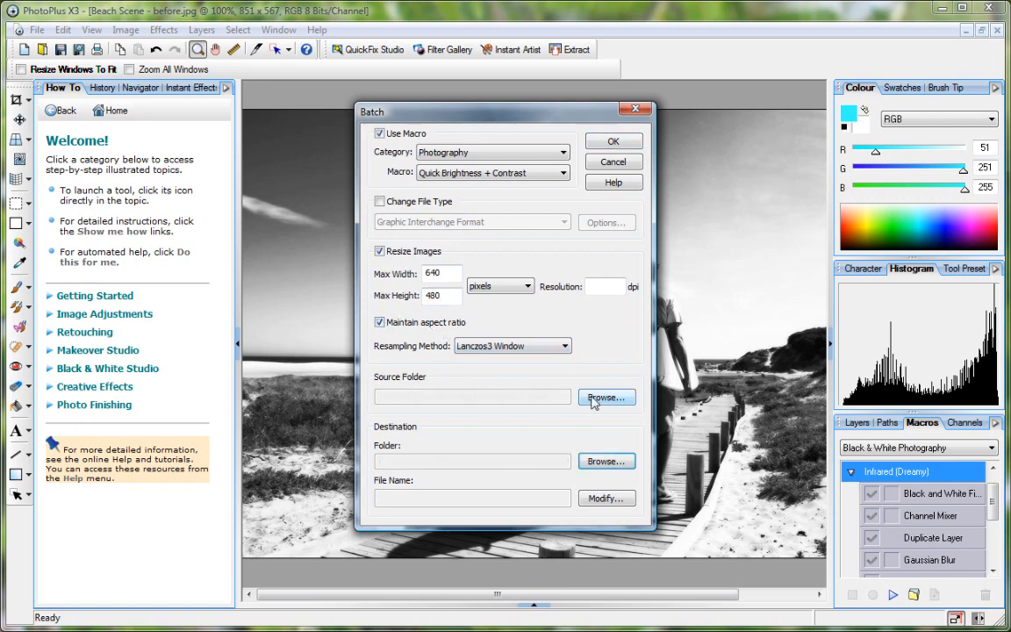
pyautogui.moveTo(603, 135)
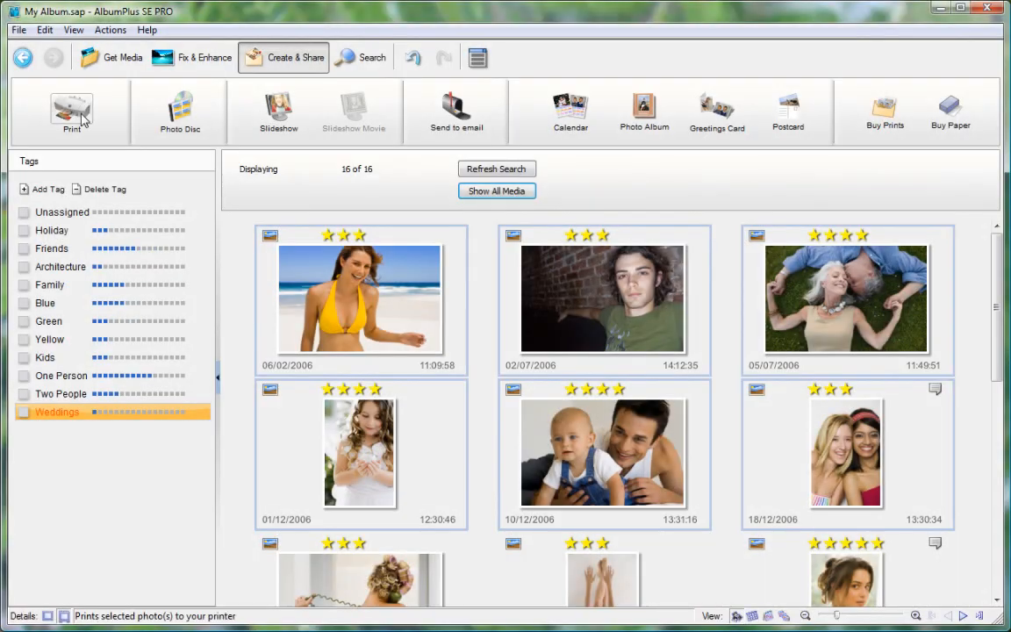
pyautogui.moveTo(456, 114)
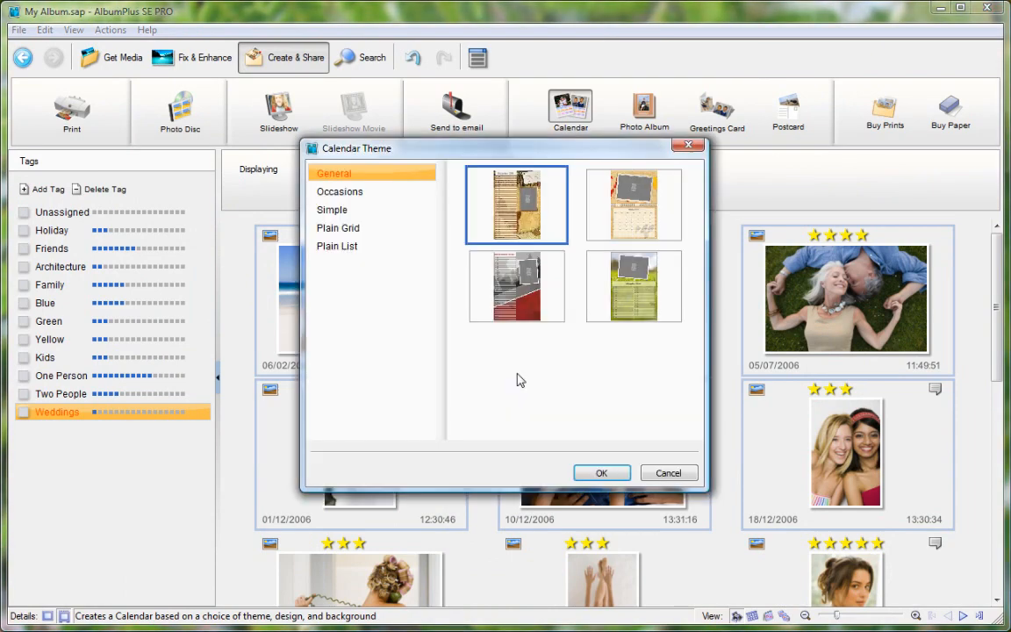
# Confirm the calendar theme and place the couple-on-grass photo in the December 2010 frame
pyautogui.click(600, 472)
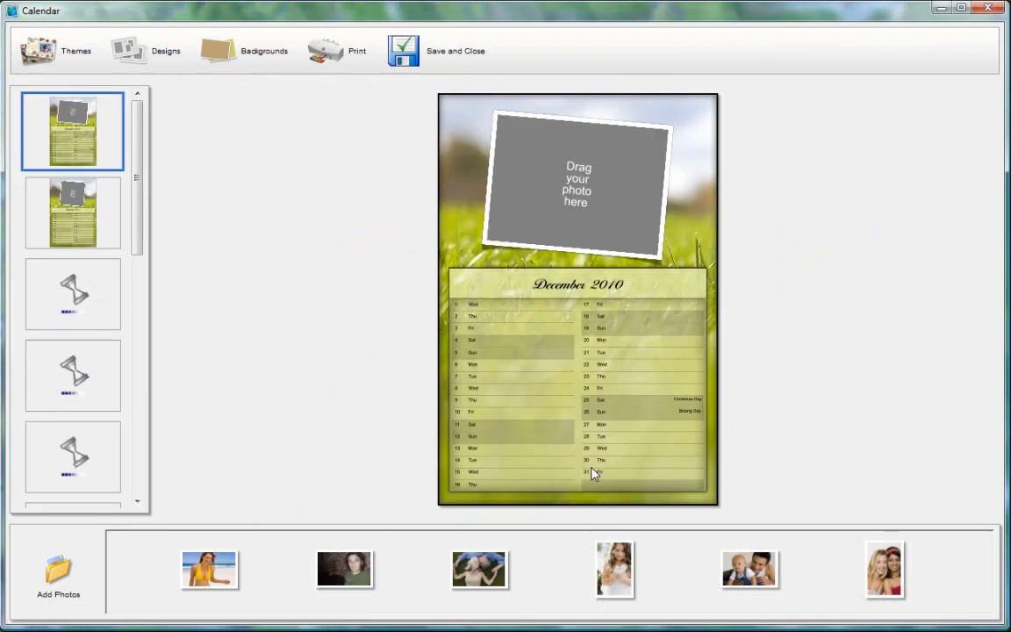
pyautogui.moveTo(481, 569); pyautogui.dragTo(560, 316)
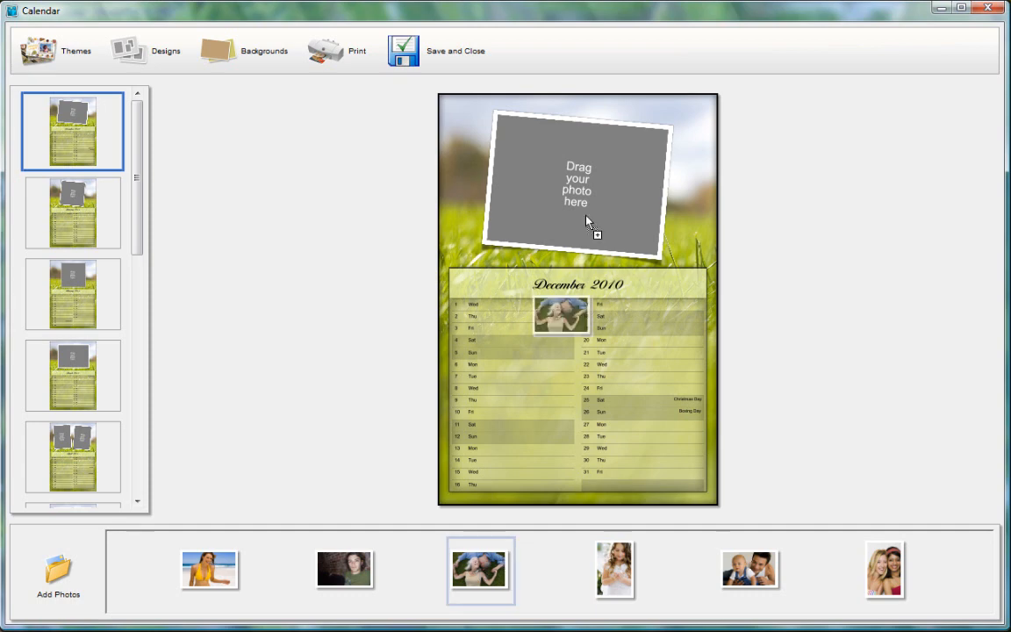
pyautogui.moveTo(481, 568); pyautogui.dragTo(579, 181)
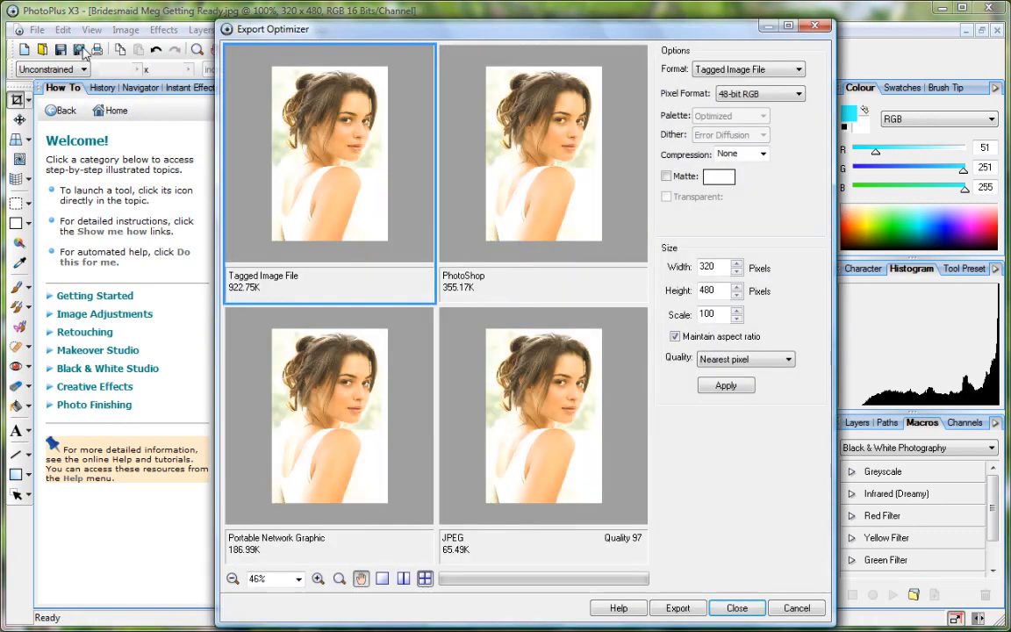
pyautogui.moveTo(526, 404)
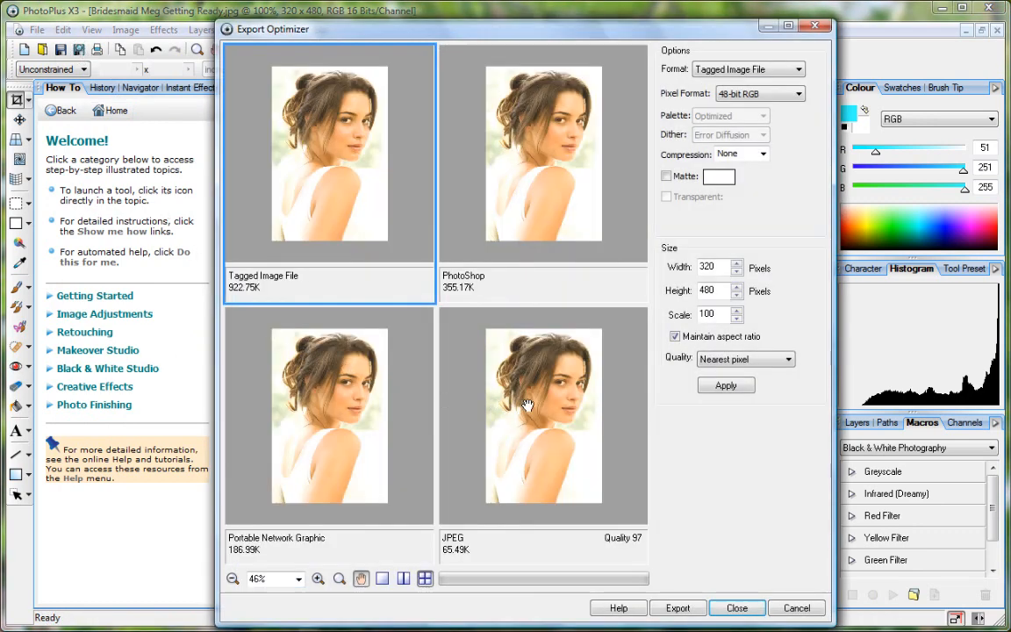
# Choose JPEG export and lower quality to 83, shrinking the file to about 19K
pyautogui.click(544, 417)
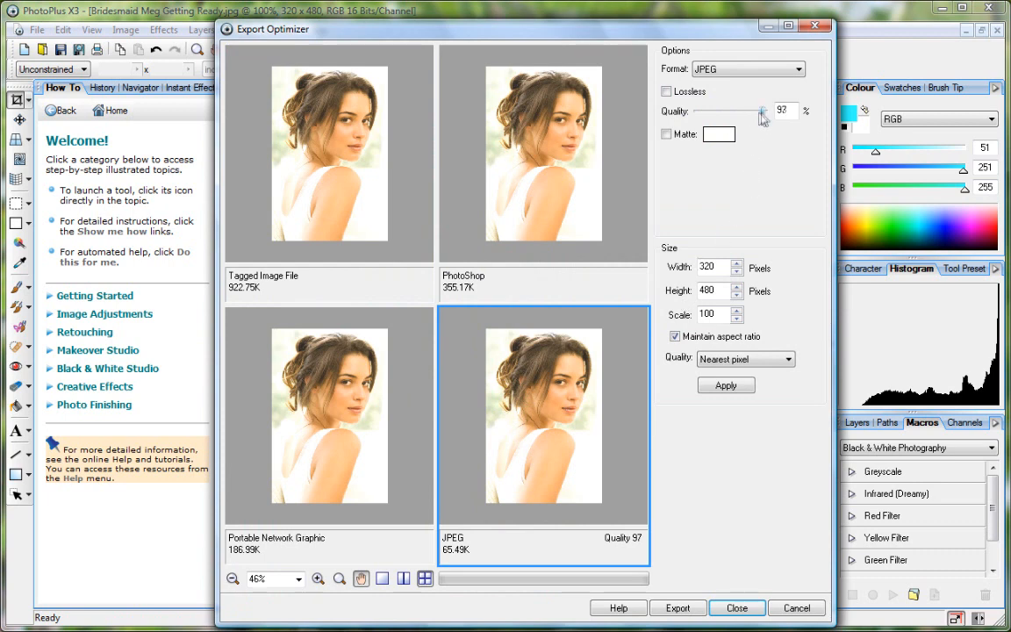
pyautogui.moveTo(763, 111); pyautogui.dragTo(751, 111)
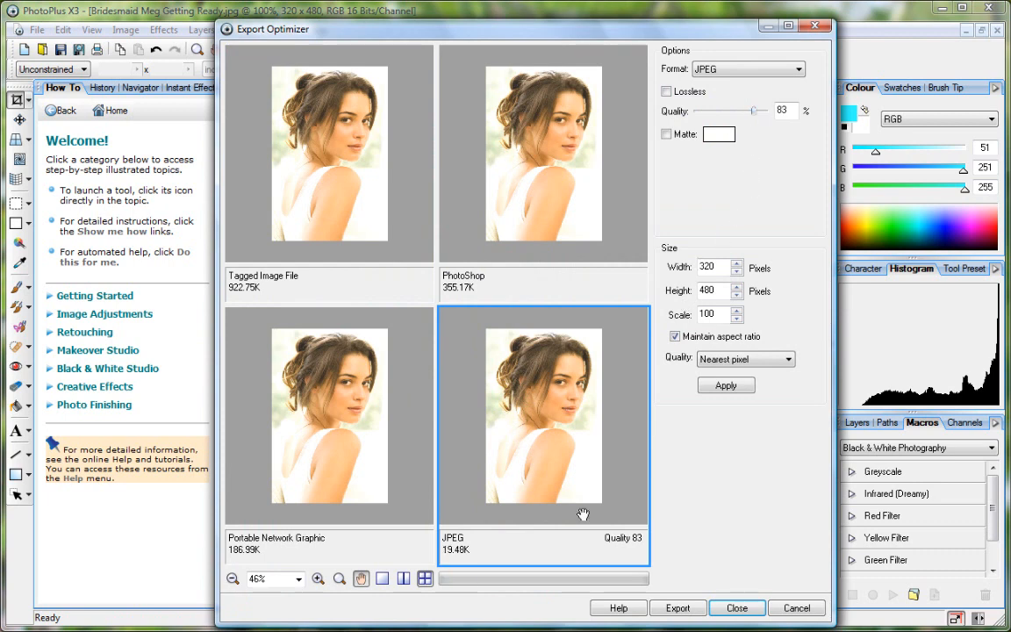